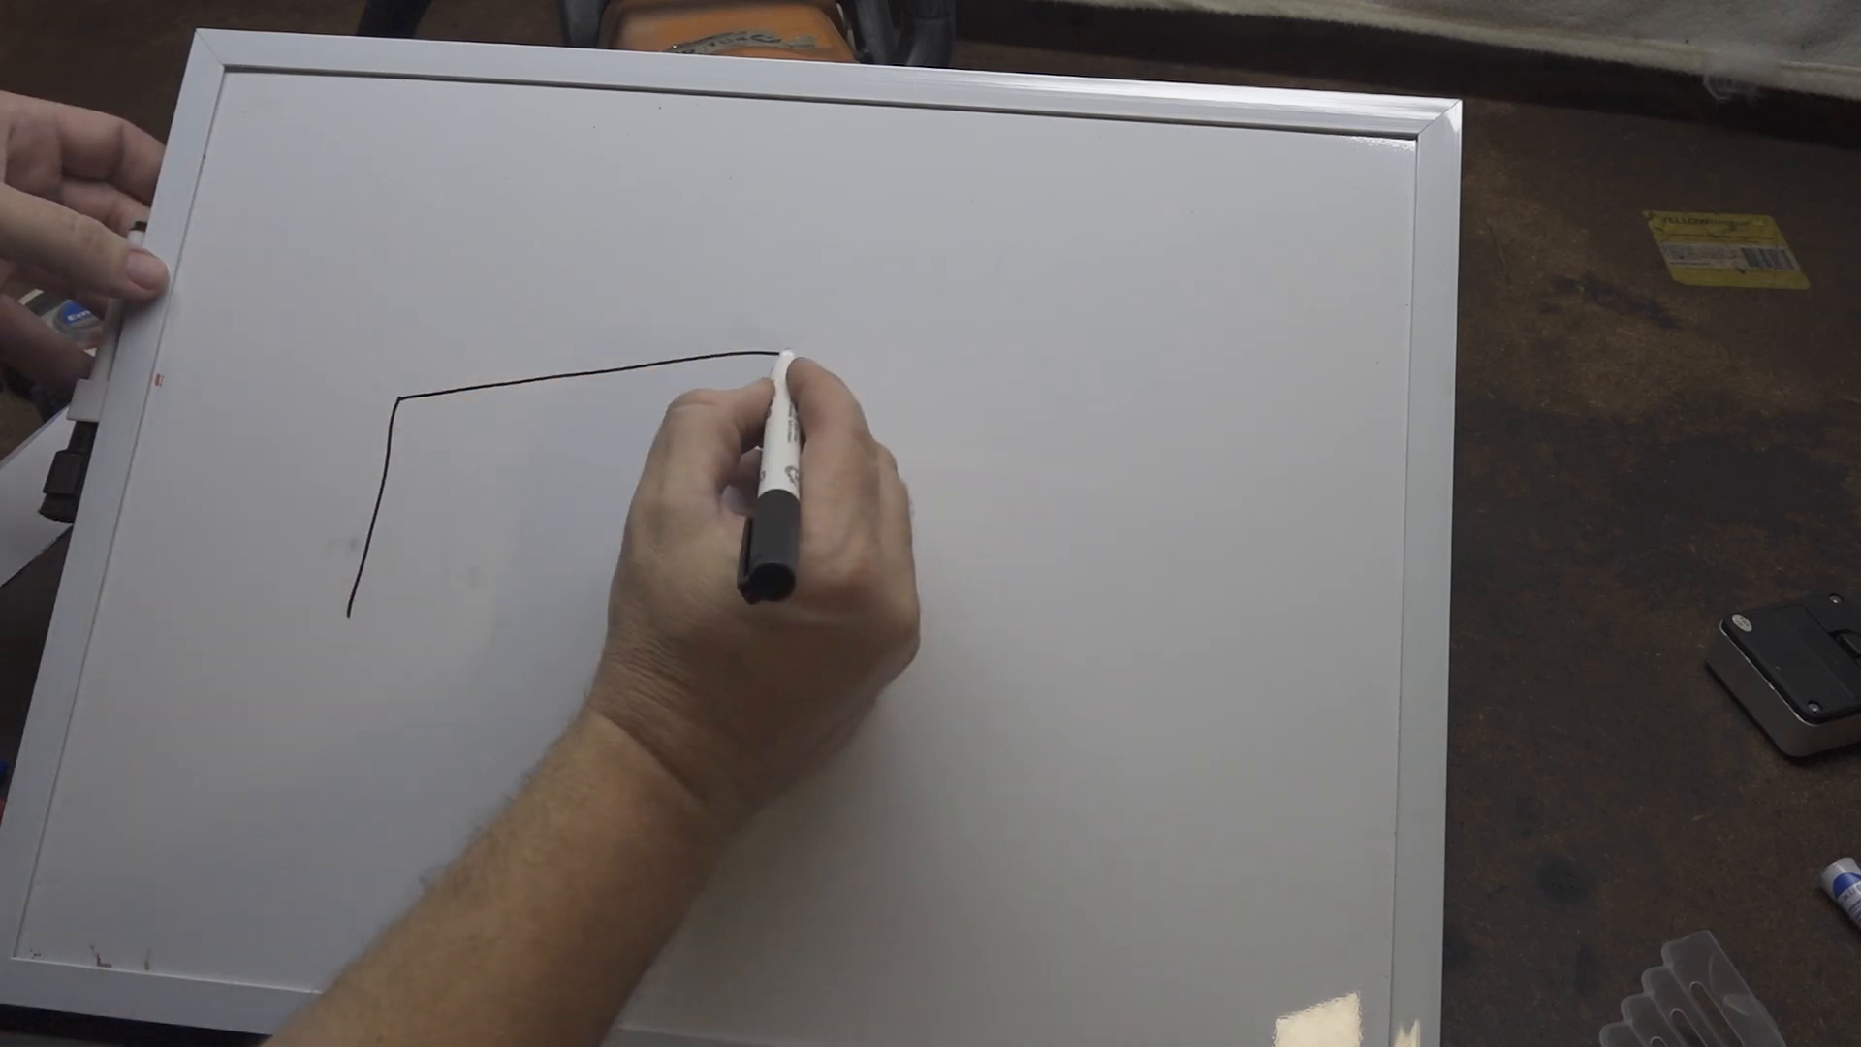
{"action": "left_click_drag", "start_coordinate": [783, 356], "coordinate": [694, 665]}
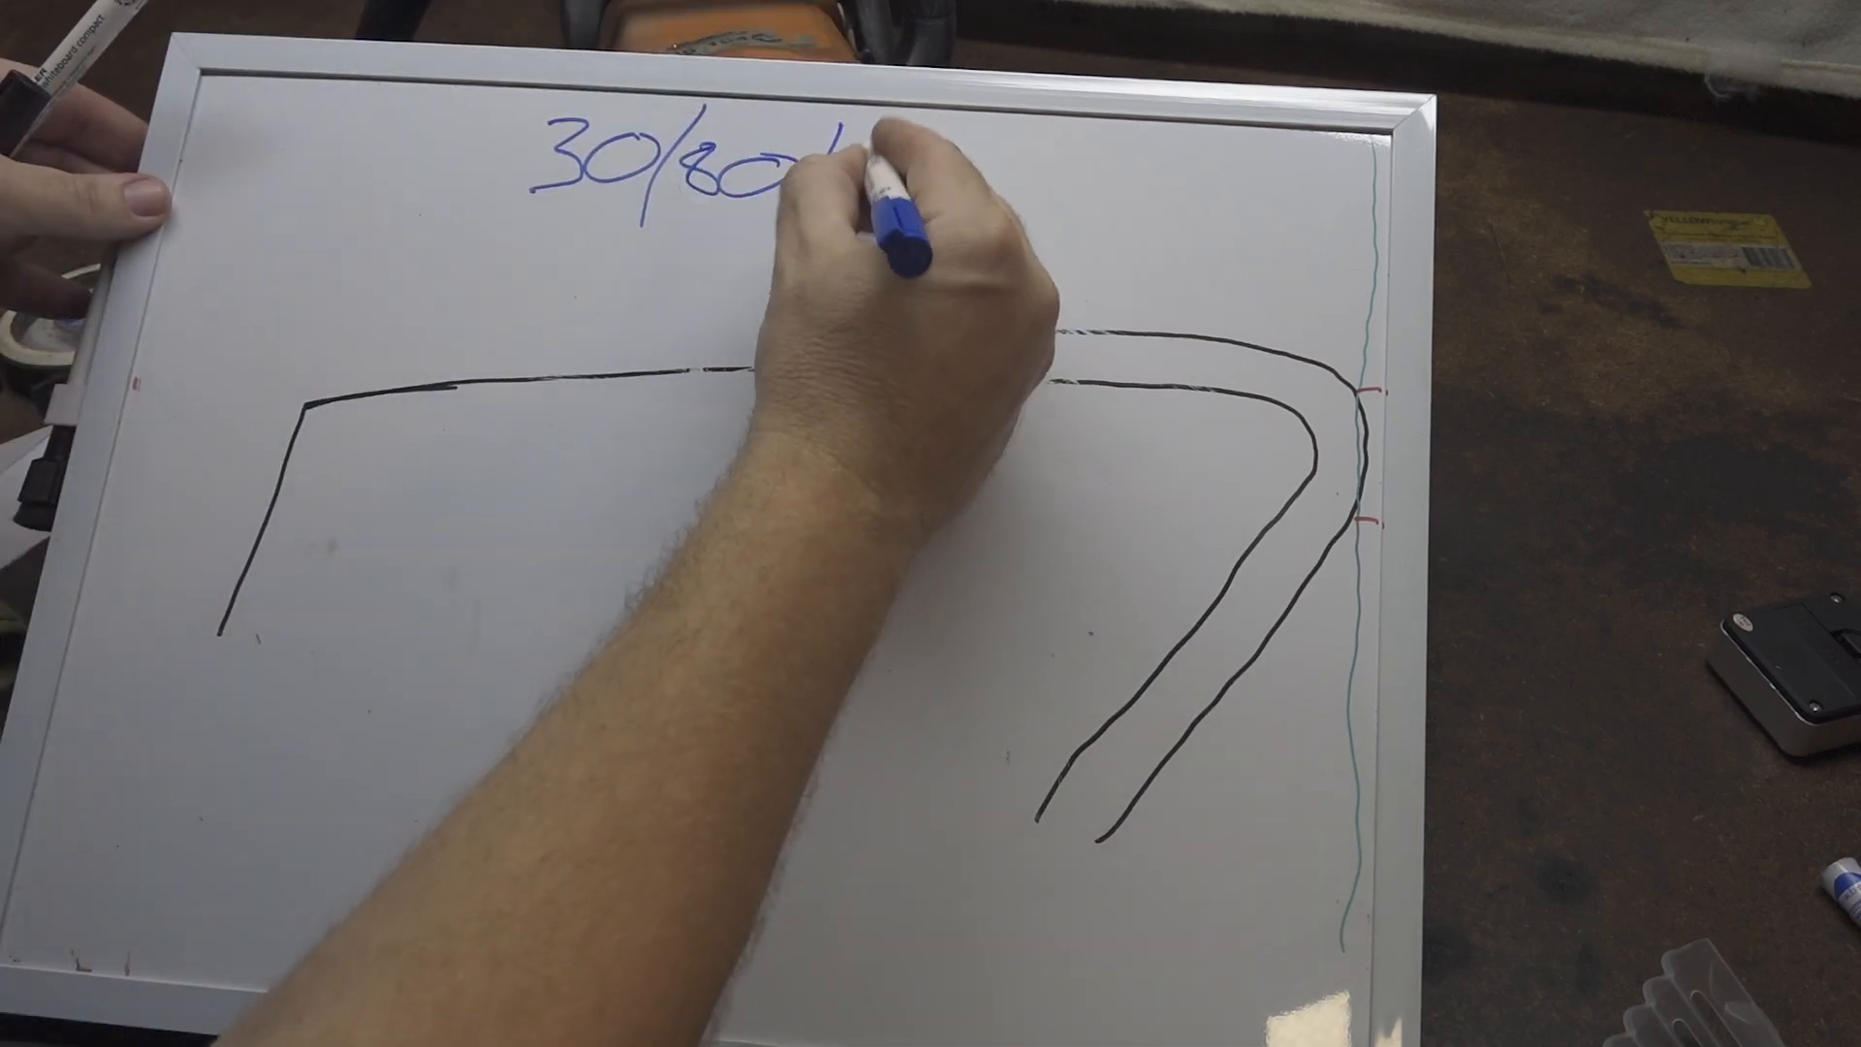
{"action": "type", "text": "/60."}
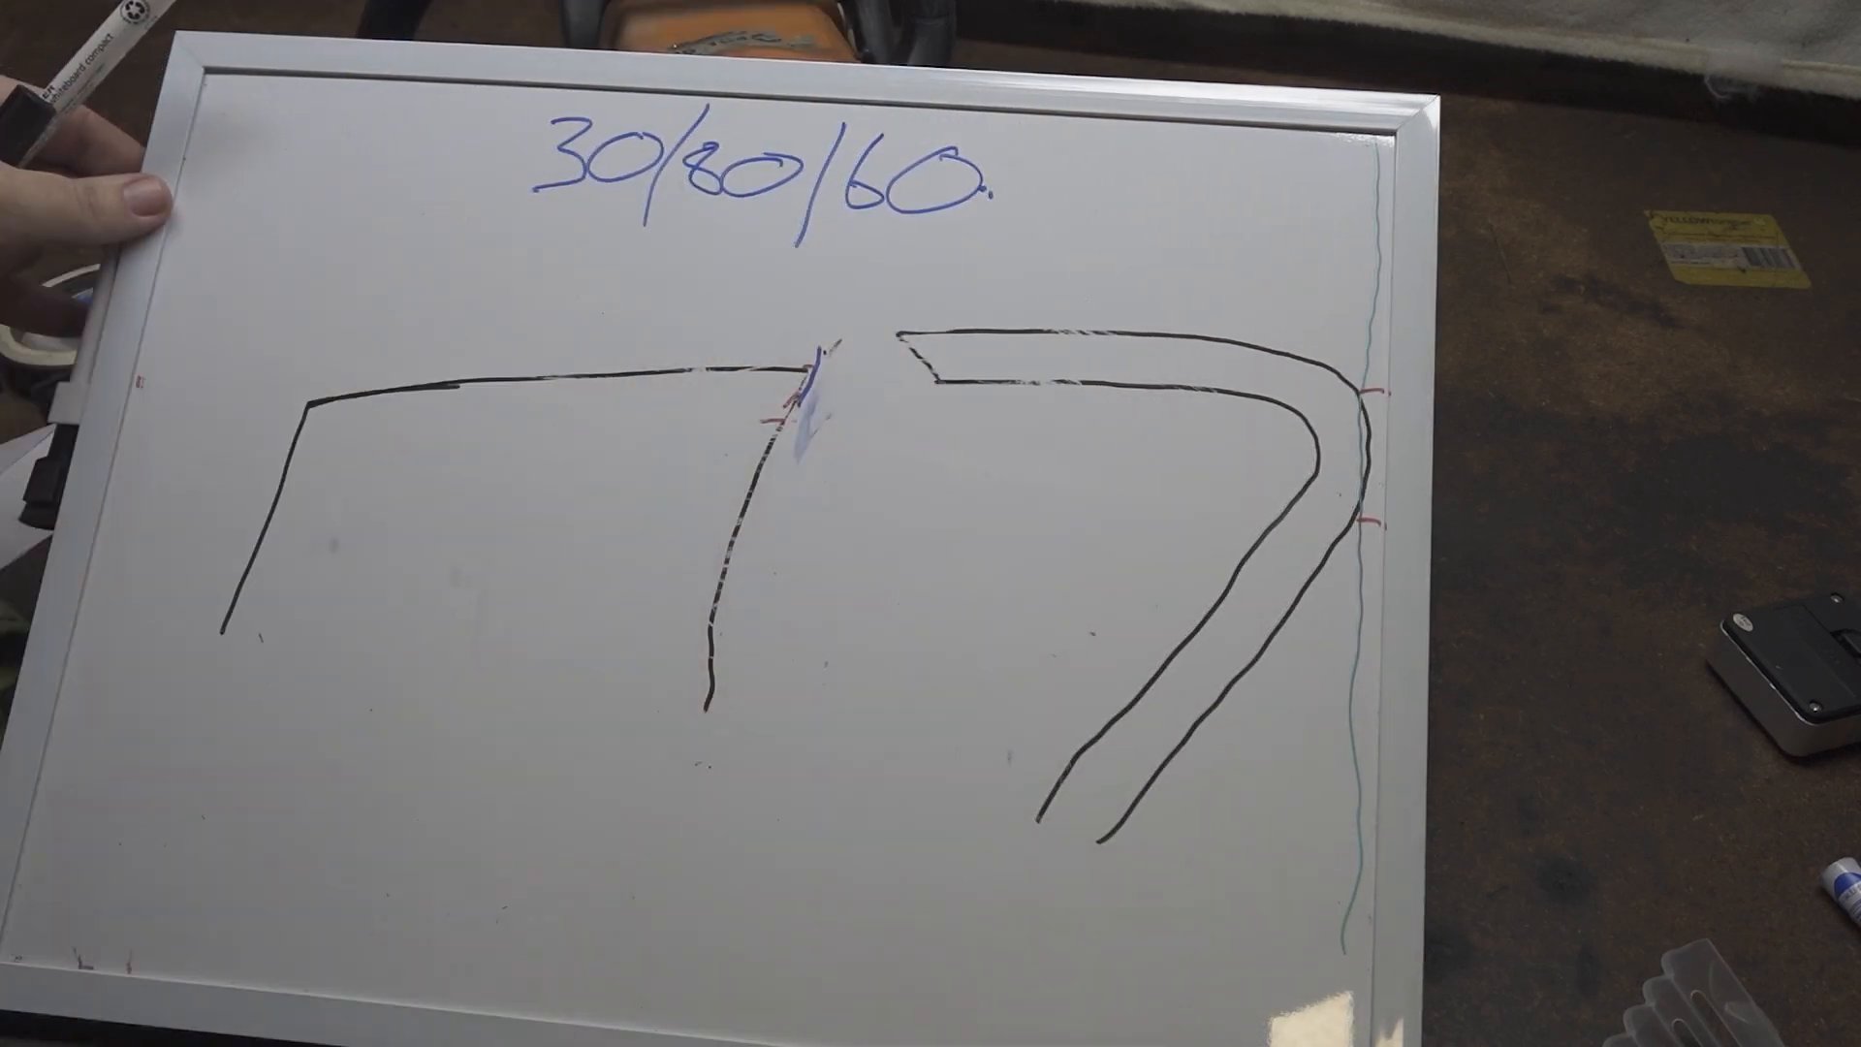